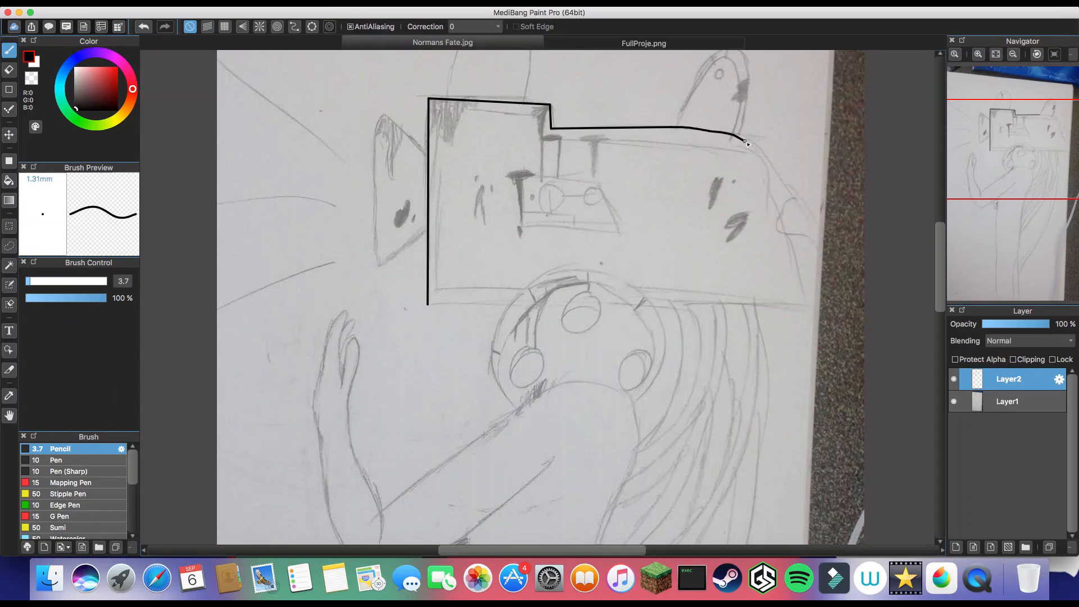
- Trace the top edge of the projector head in black line over the sketch
left_click_drag(747, 141, 438, 292)
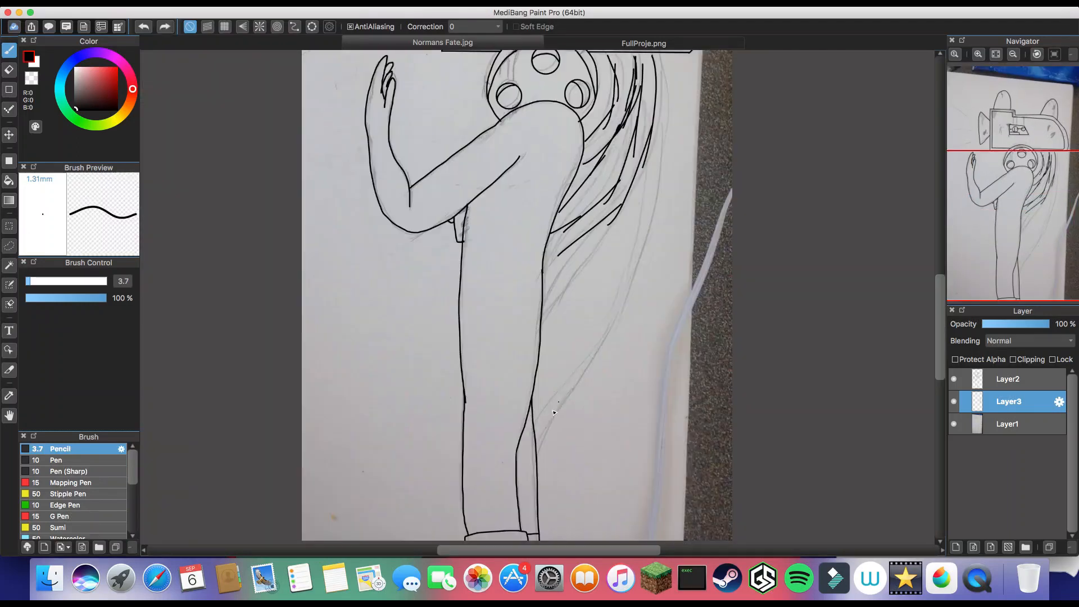
- Add Layer4 to hold the black body fill
left_click(1008, 378)
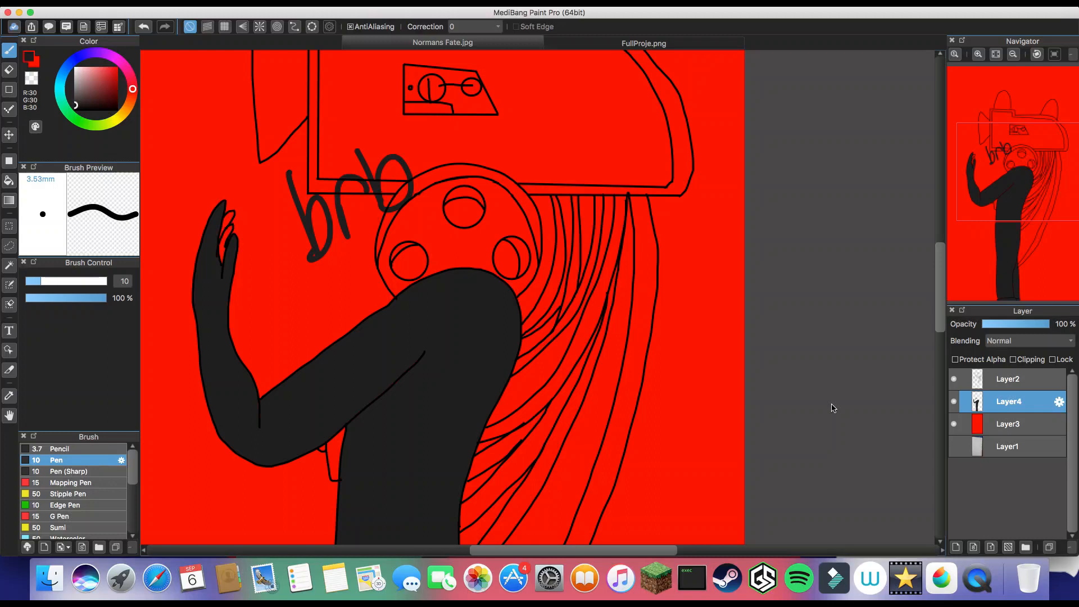
- Add dark drip marks to the projector head, including a spot on its right side
scroll("down", 3)
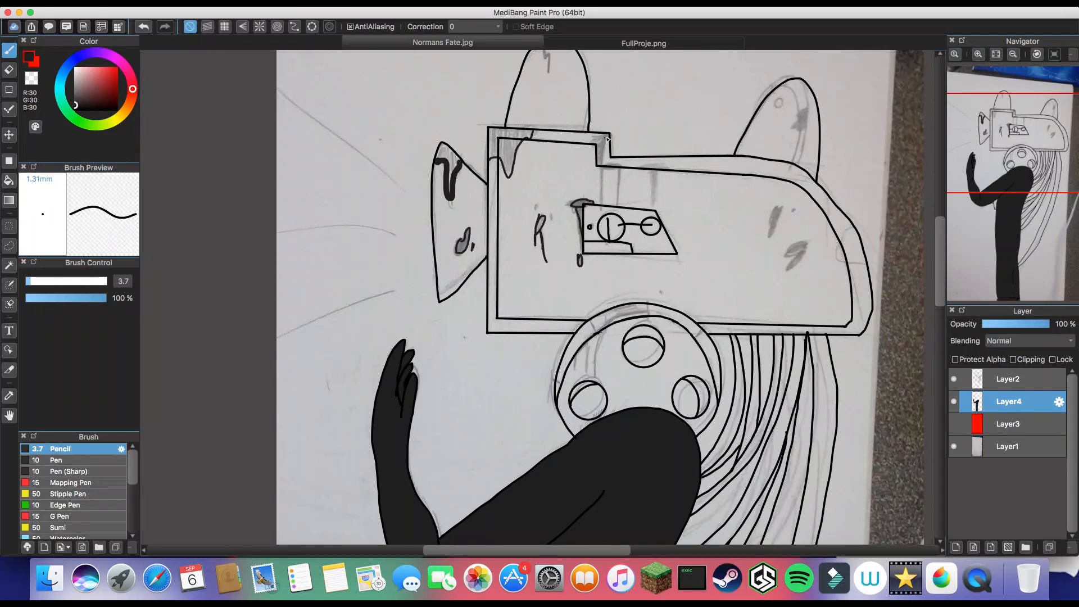
left_click(1008, 378)
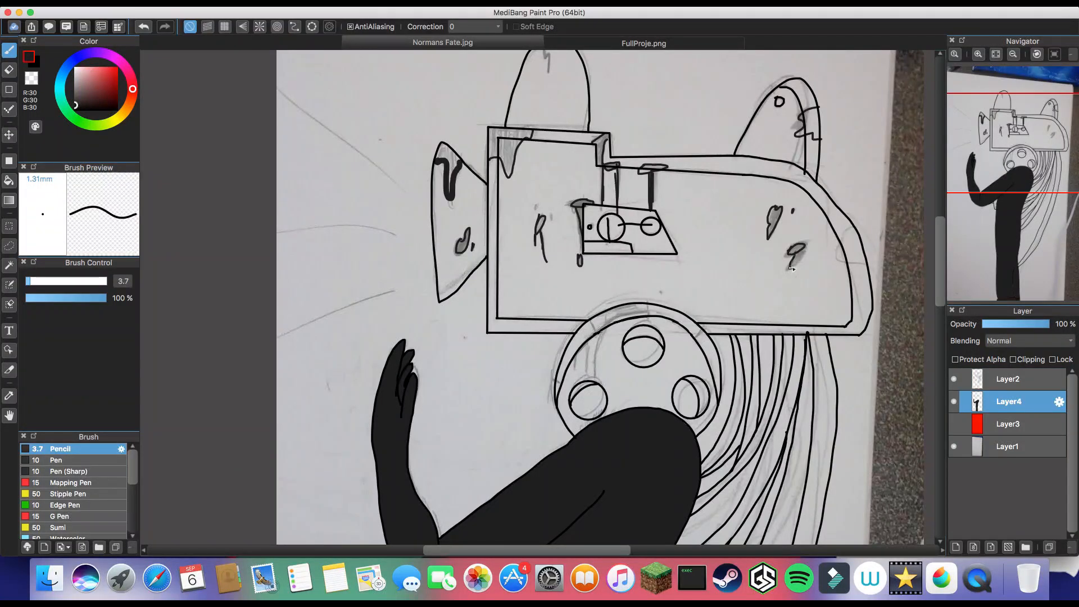
left_click(1008, 378)
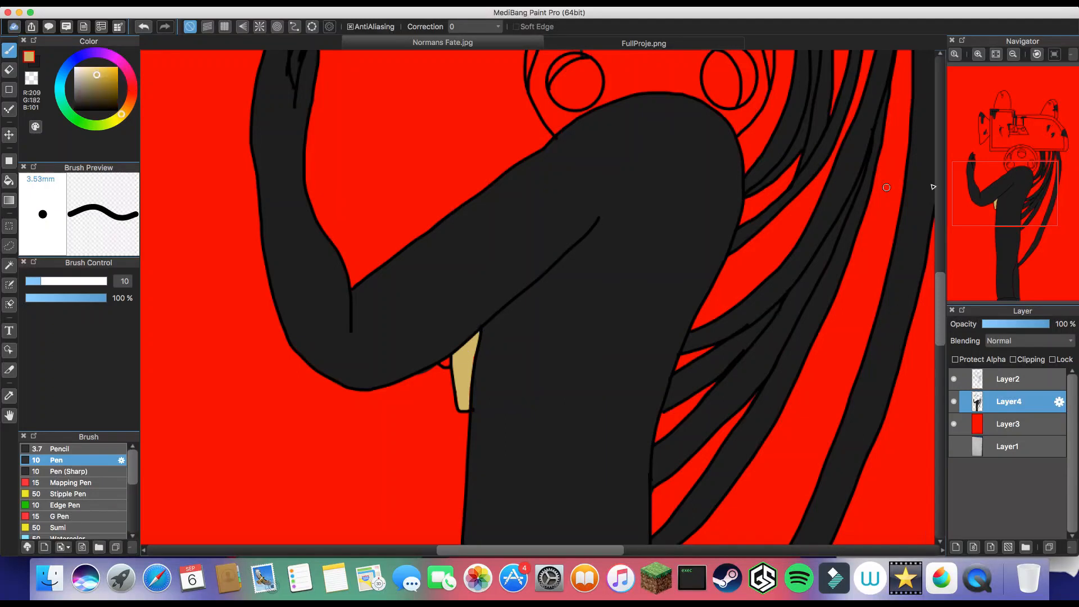
- Hide the red background layer
left_click(165, 27)
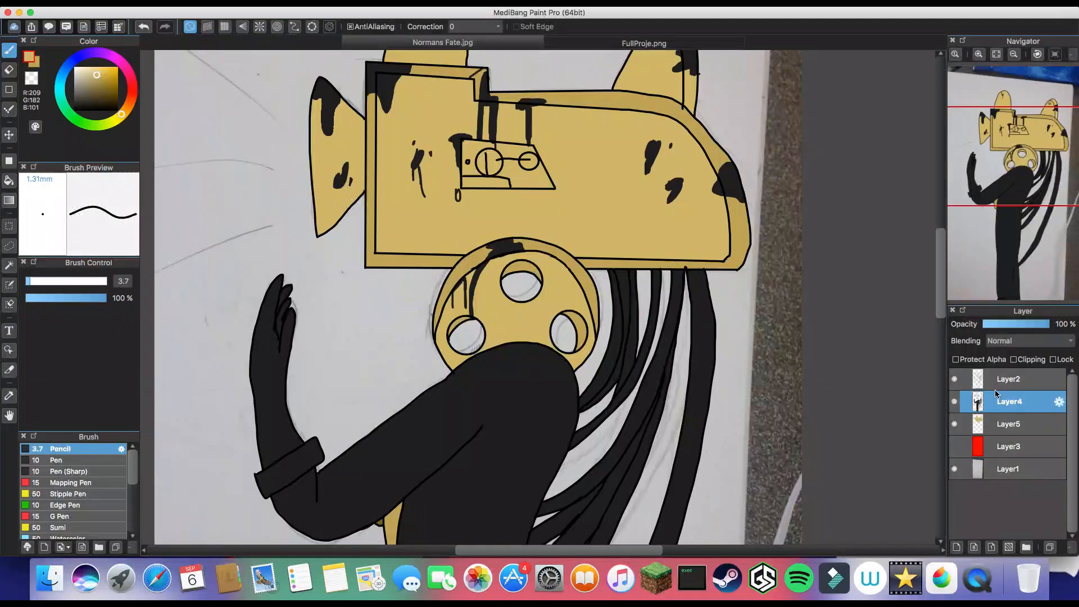
- Adjust a layer in the Layers panel before redrawing the head outlines
double_click(1008, 424)
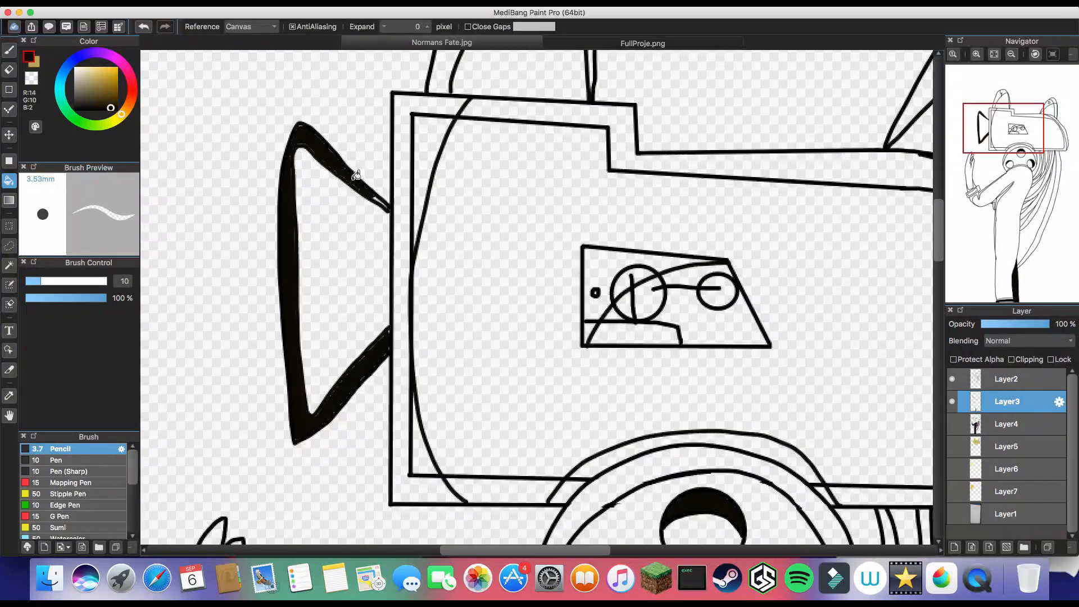
- Ink heavy Pen shadows on Layer3, darkening where the arm meets the leg
left_click(9, 49)
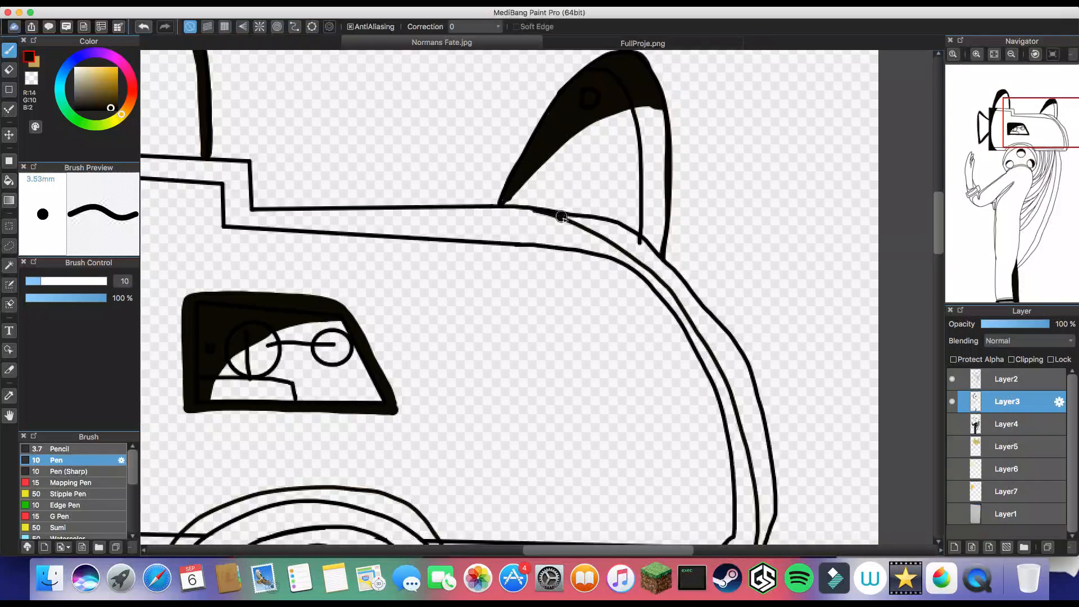
scroll("down", 3)
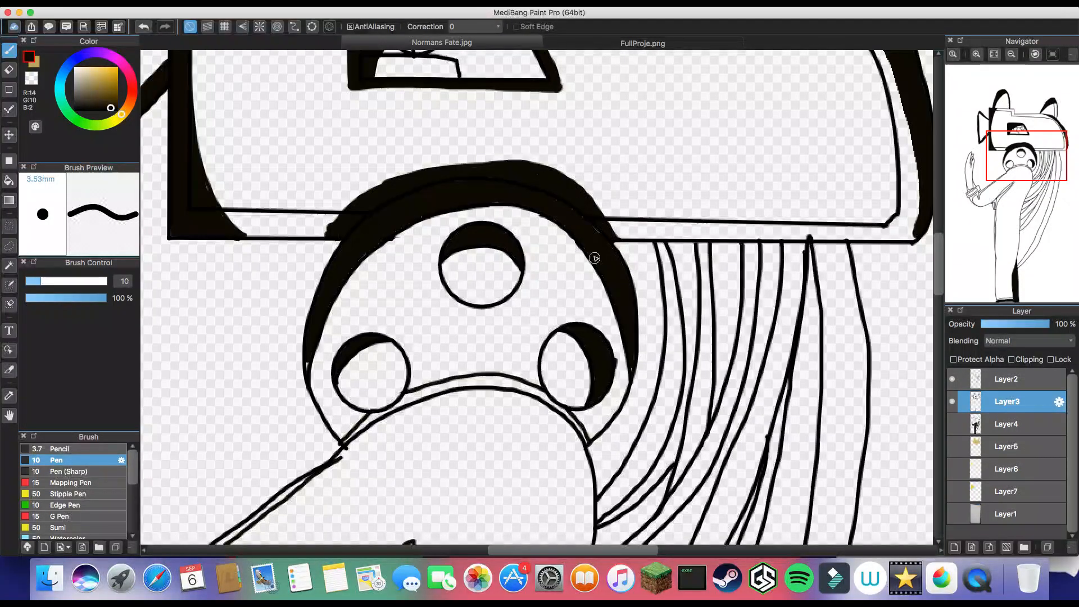
scroll("down", 3)
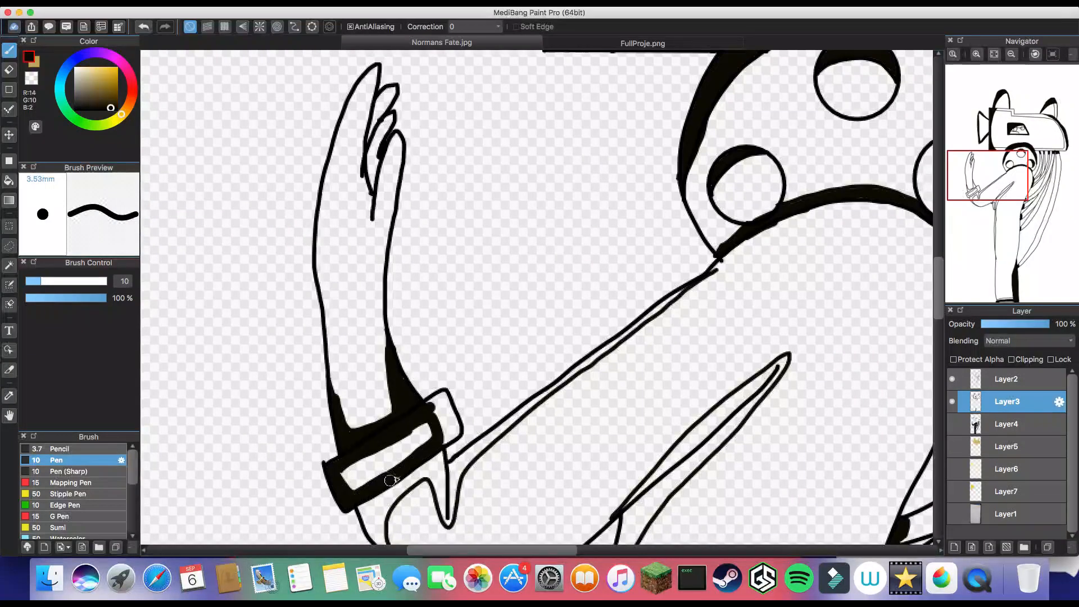
scroll("down", 3)
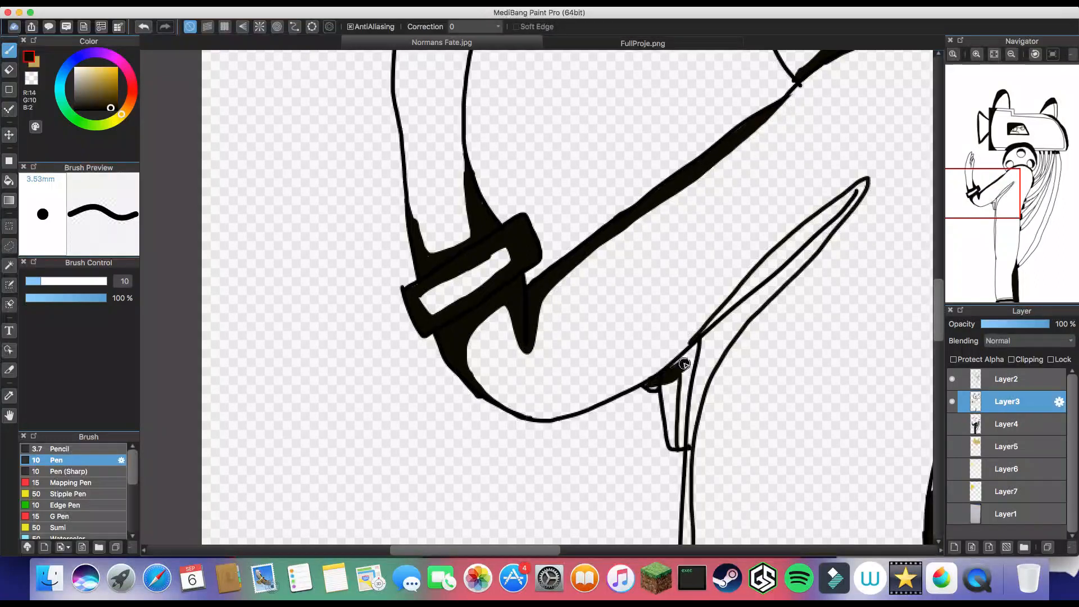
left_click(59, 449)
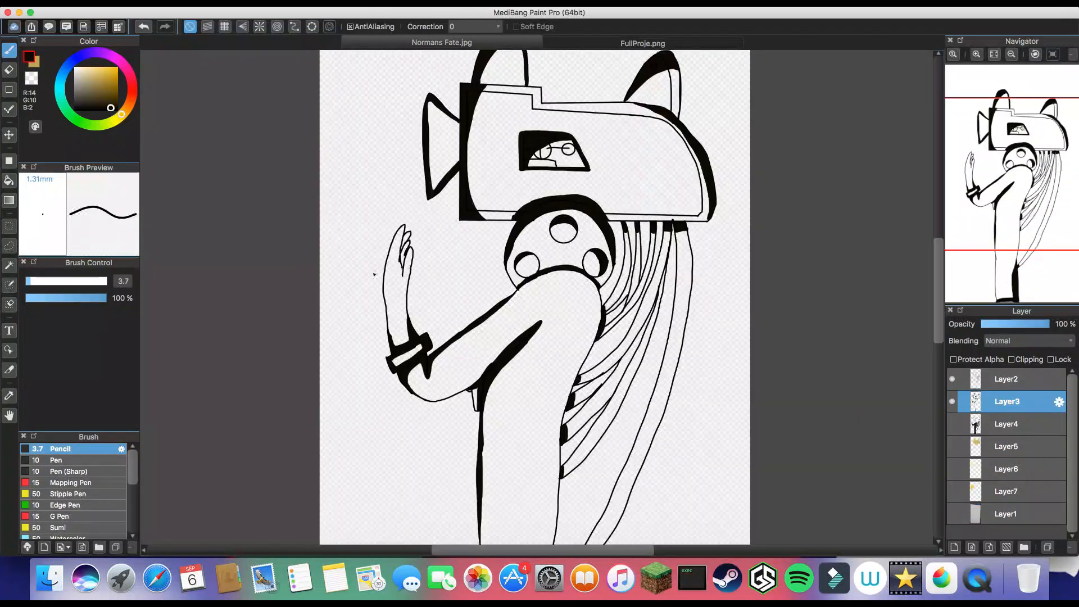
- Show the hidden colour layer, then blur the grey shading along the legs
left_click(1005, 491)
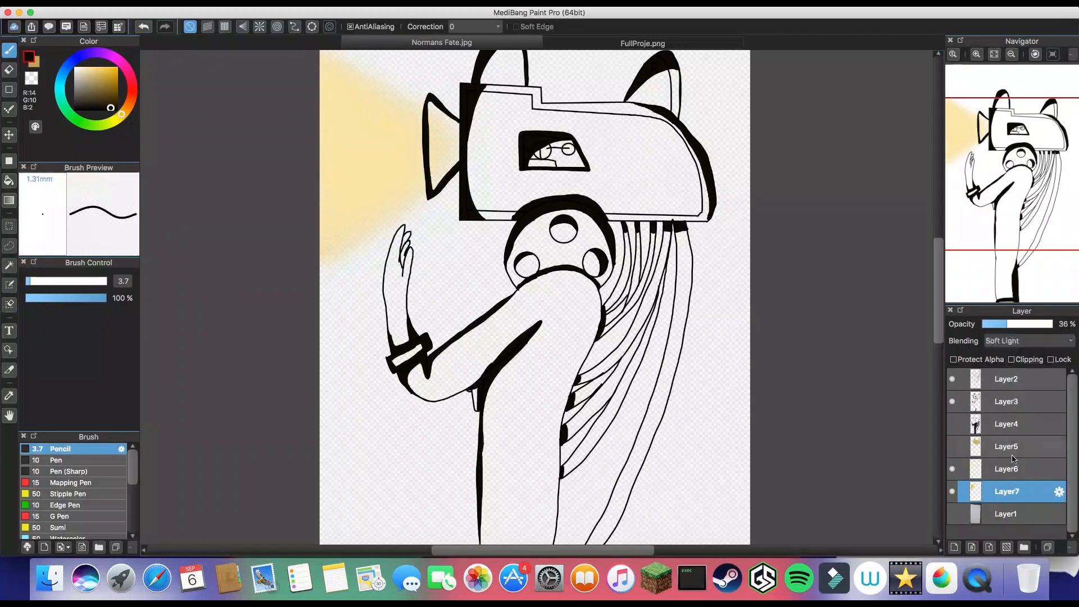
left_click(1024, 340)
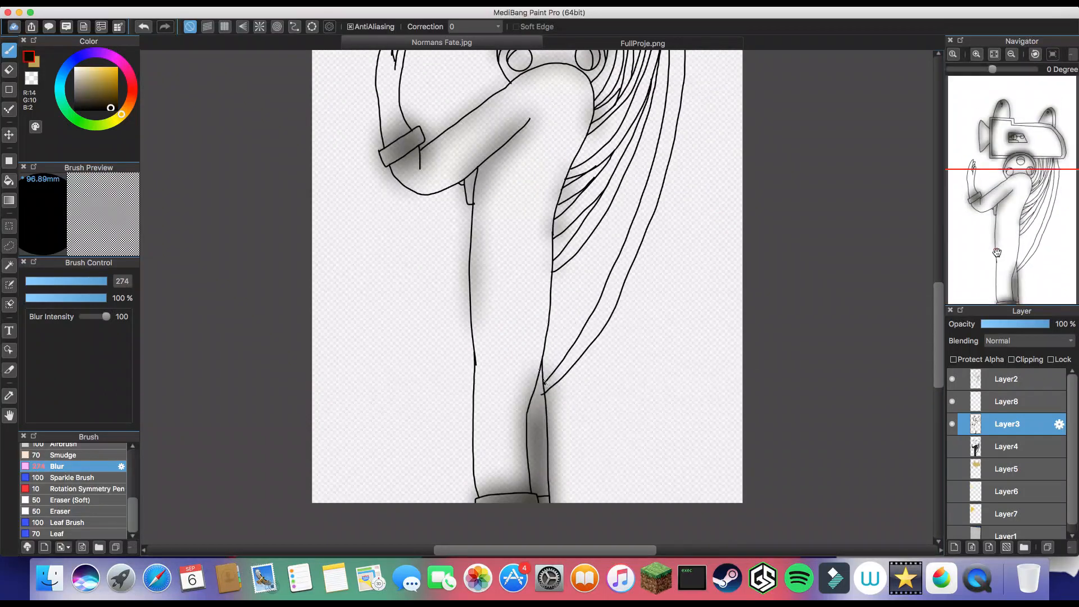
left_click(1006, 401)
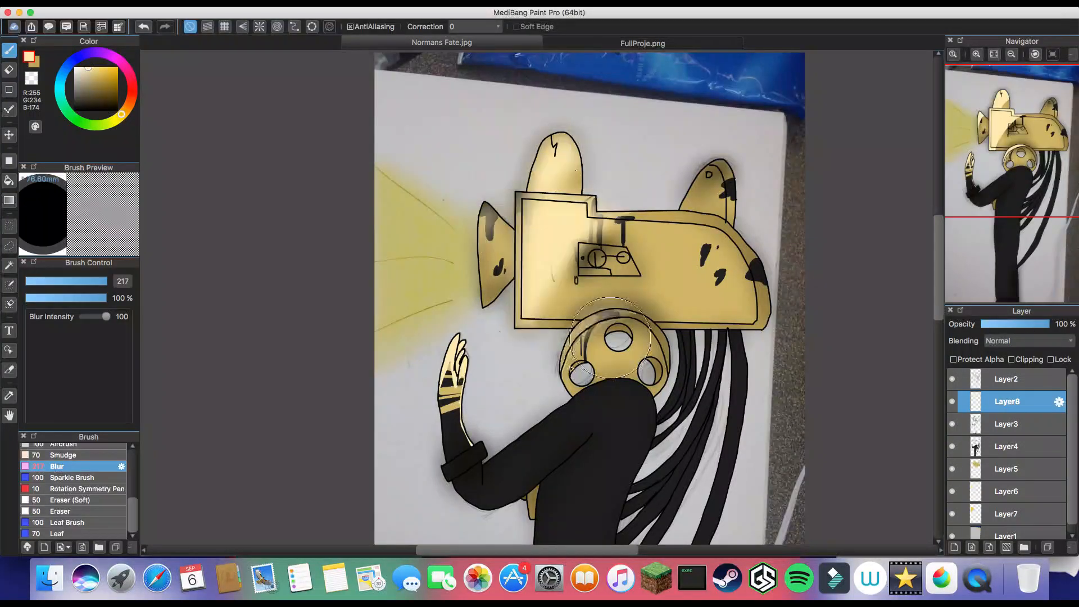
- Select the Blur brush to soften the left-hand drip lines on Layer11
left_click_drag(1043, 324, 1001, 325)
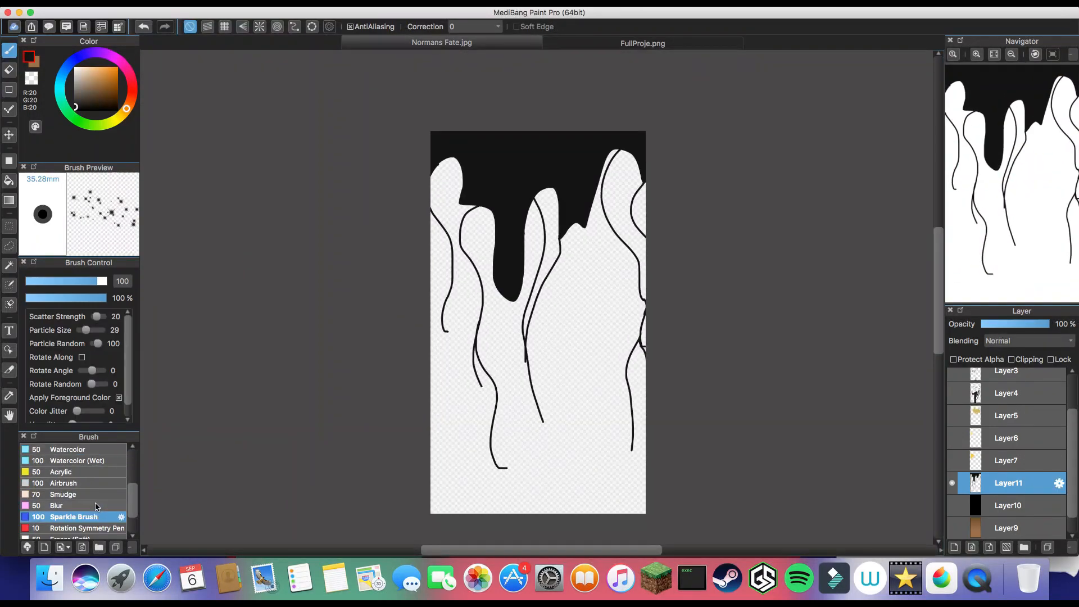
mouse_move(301, 342)
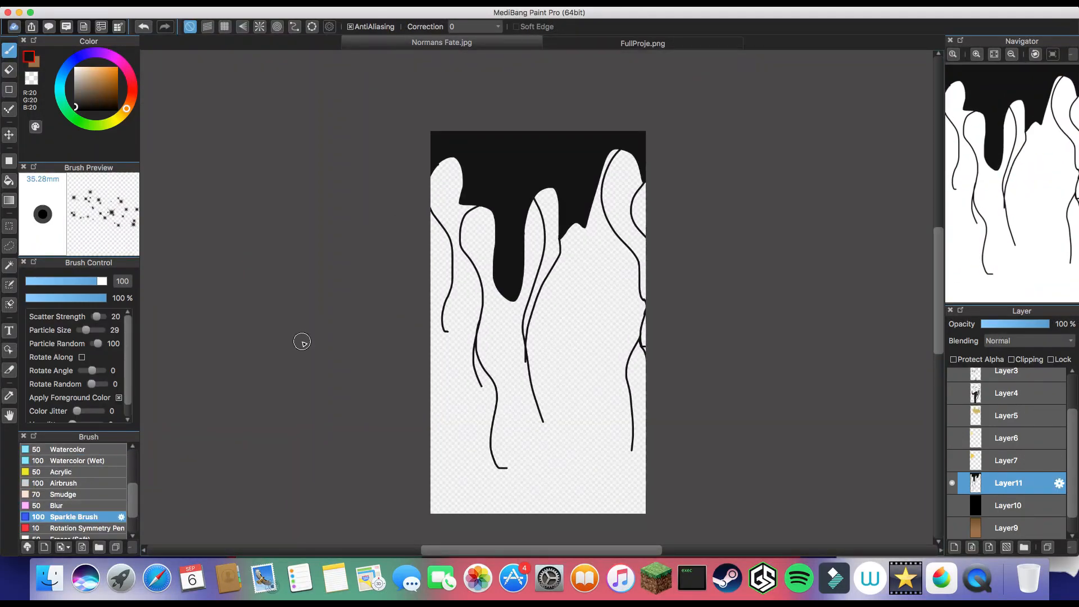
left_click(56, 506)
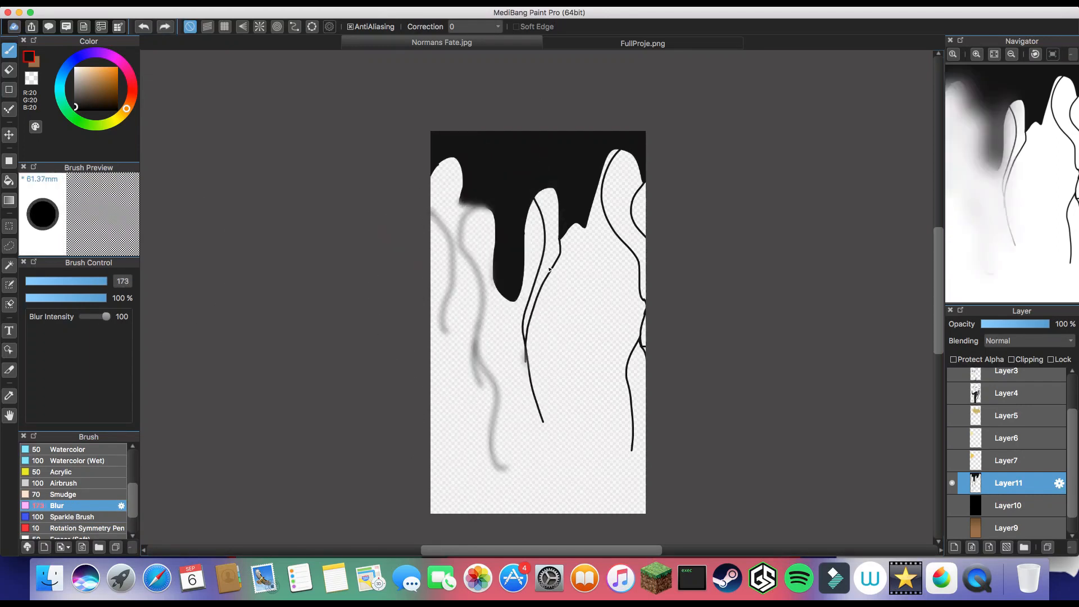